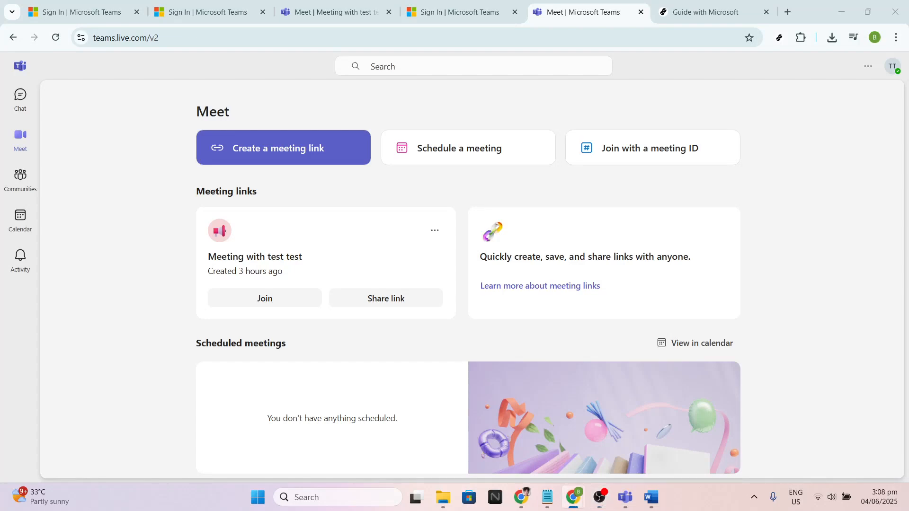
{"action": "mouse_move", "coordinate": [188, 186]}
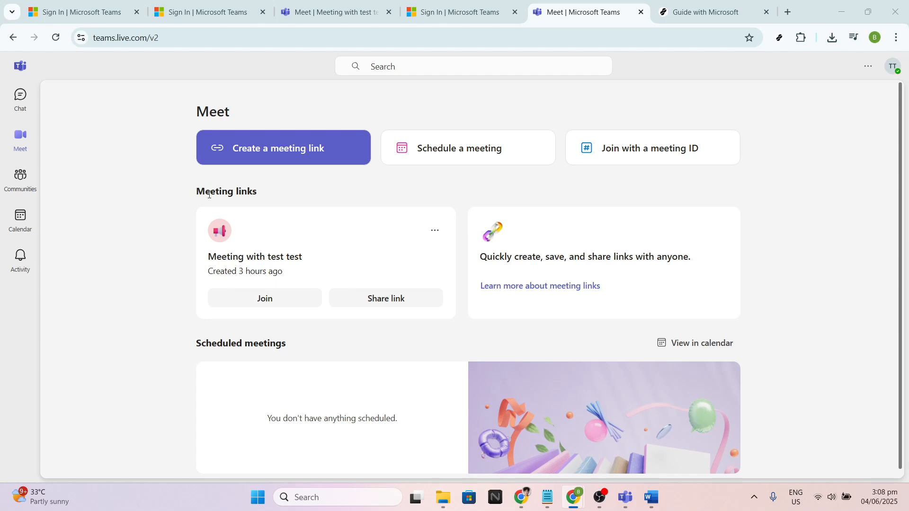
{"action": "mouse_move", "coordinate": [185, 200]}
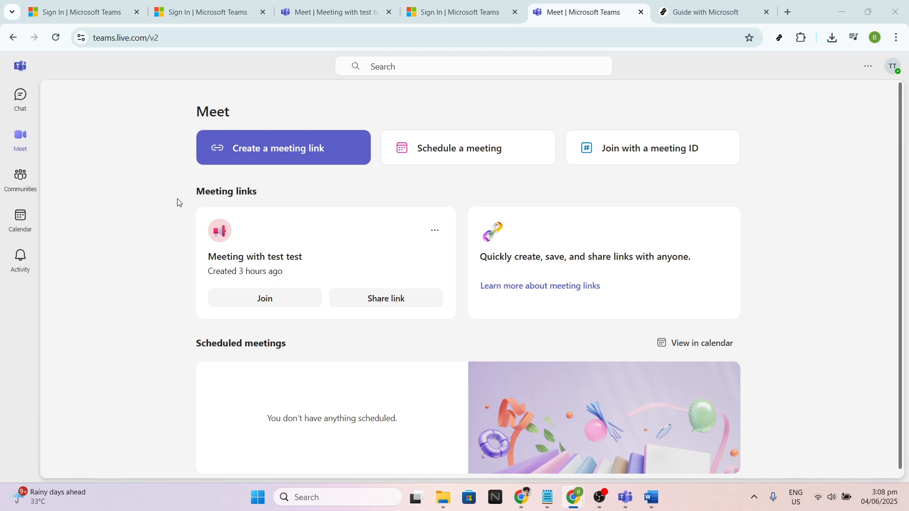
{"action": "mouse_move", "coordinate": [85, 157]}
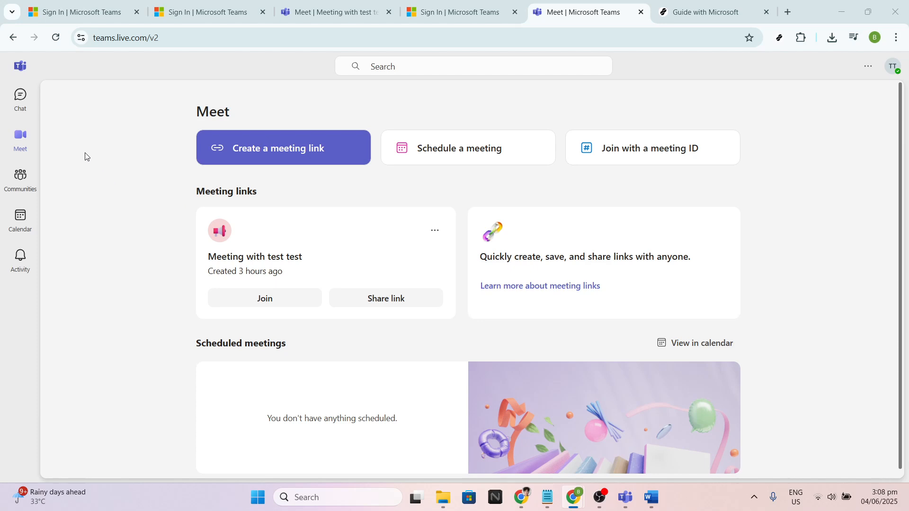
{"action": "mouse_move", "coordinate": [20, 99]}
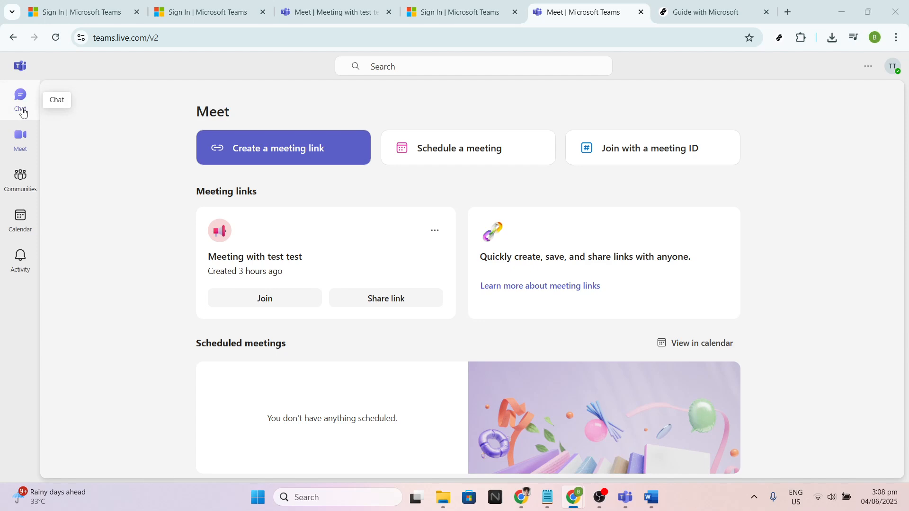
- Open the Echo / Sound Test Service chat to display its earlier messages
{"action": "left_click", "coordinate": [20, 99]}
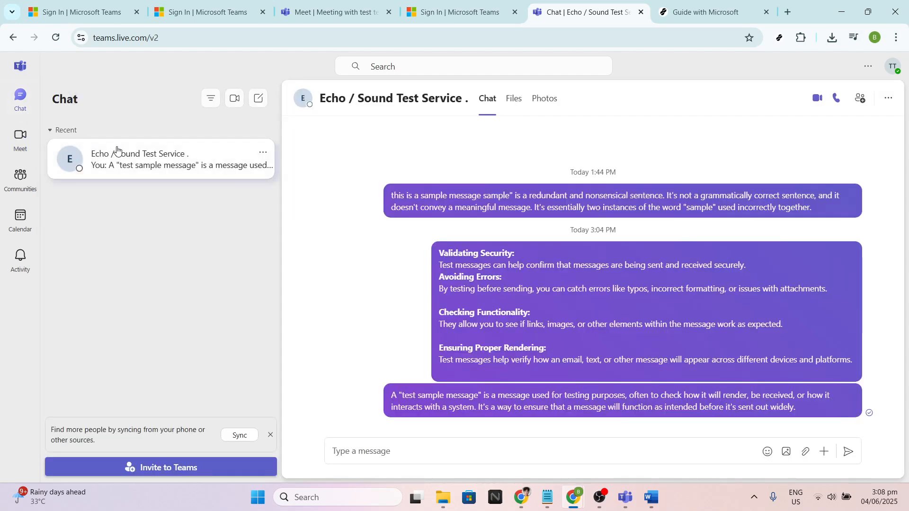
{"action": "mouse_move", "coordinate": [195, 158]}
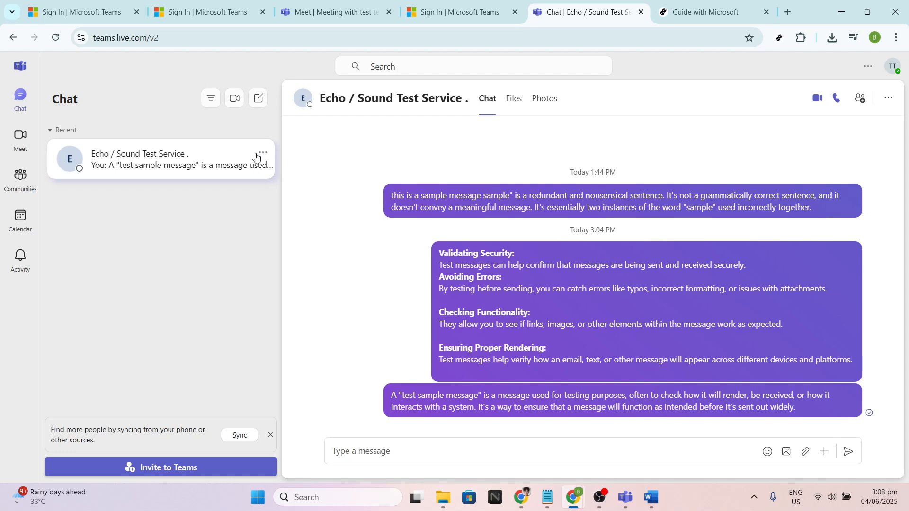
{"action": "mouse_move", "coordinate": [268, 158]}
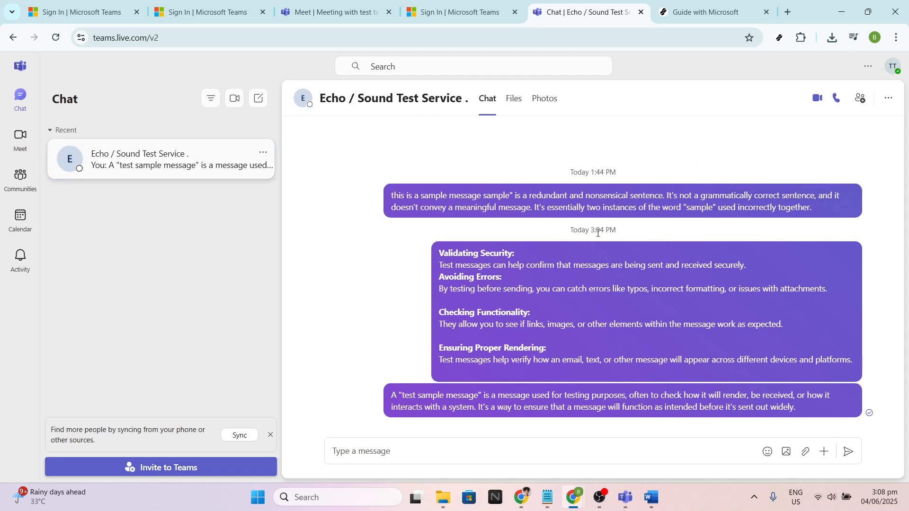
{"action": "mouse_move", "coordinate": [806, 400]}
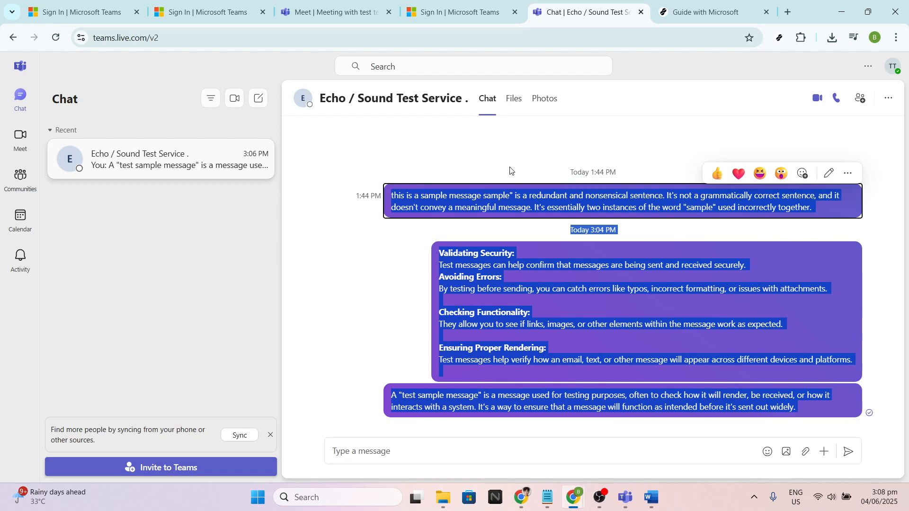
{"action": "mouse_move", "coordinate": [509, 170]}
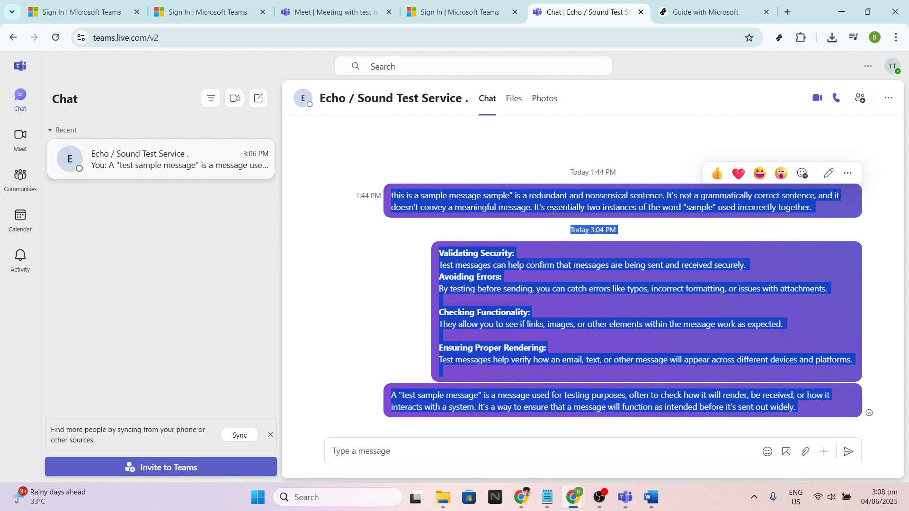
{"action": "mouse_move", "coordinate": [541, 219]}
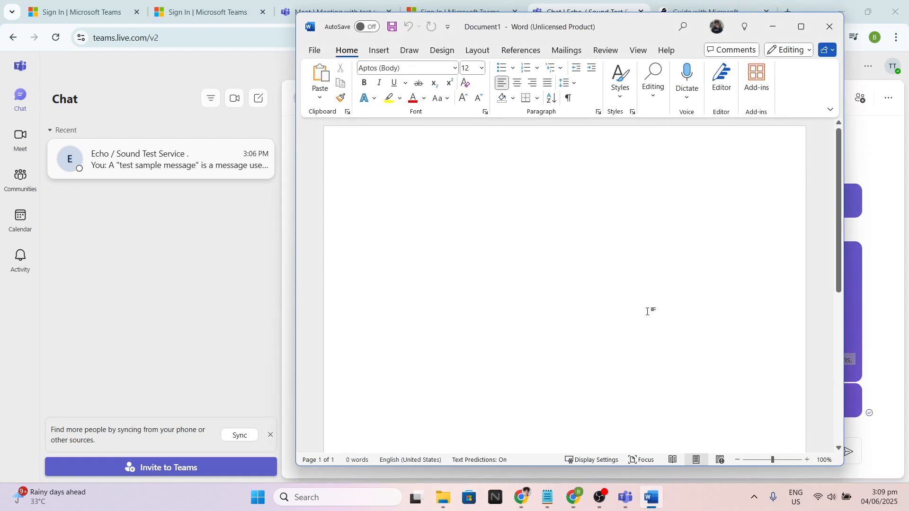
{"action": "mouse_move", "coordinate": [440, 191]}
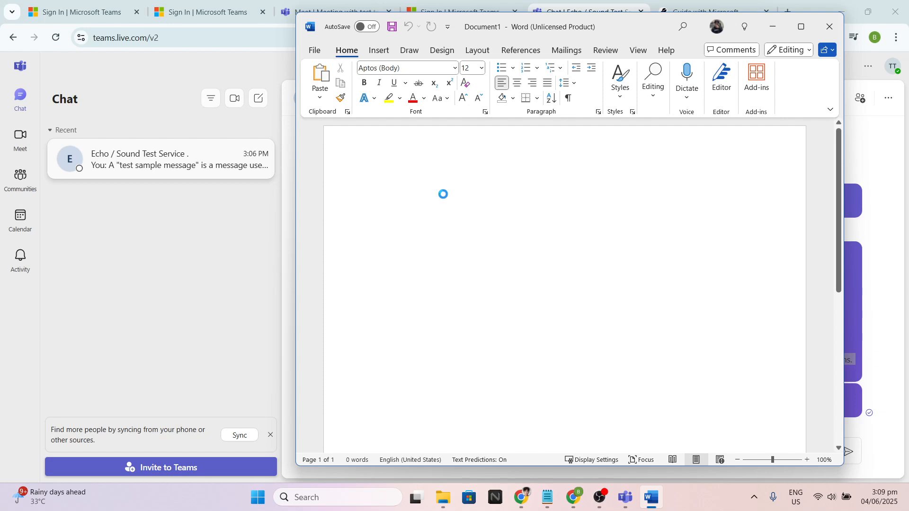
- Paste the 153-word chat transcript into the blank document and scroll through it
{"action": "key", "text": "ctrl+v"}
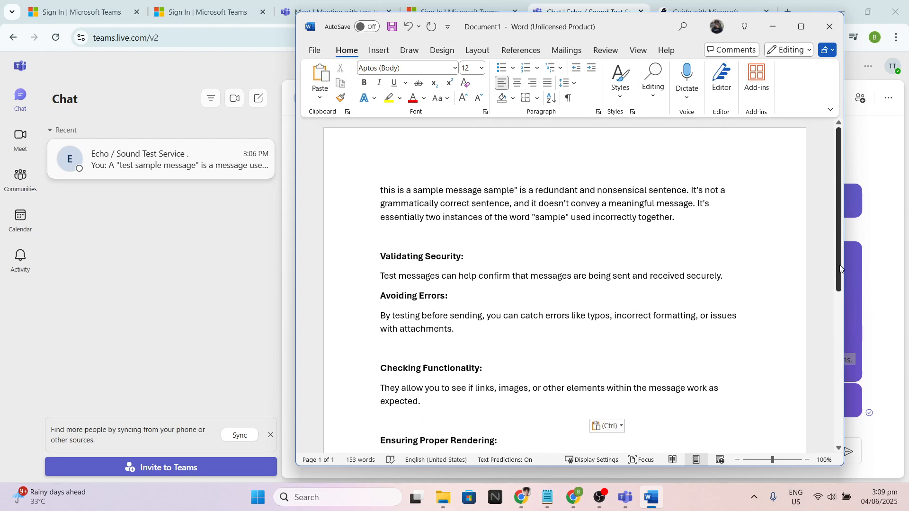
{"action": "scroll", "scroll_direction": "down", "scroll_amount": 3}
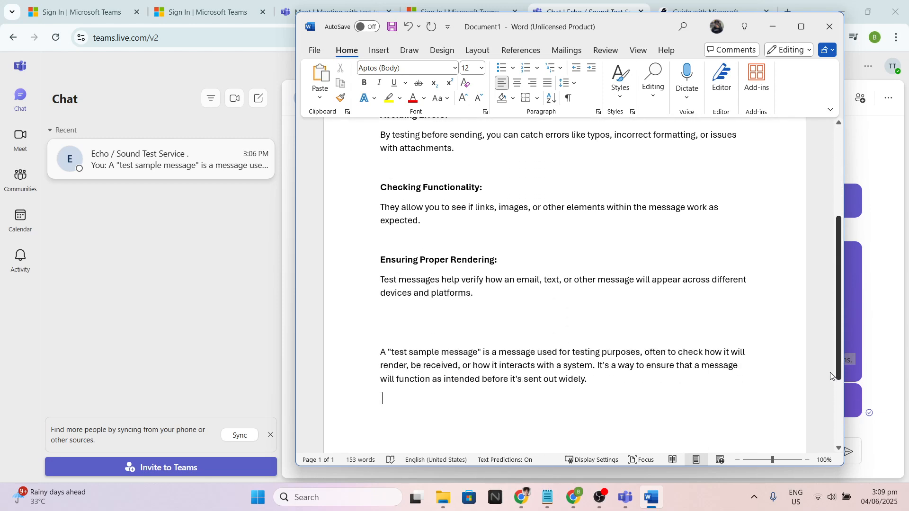
{"action": "scroll", "scroll_direction": "down", "scroll_amount": 3}
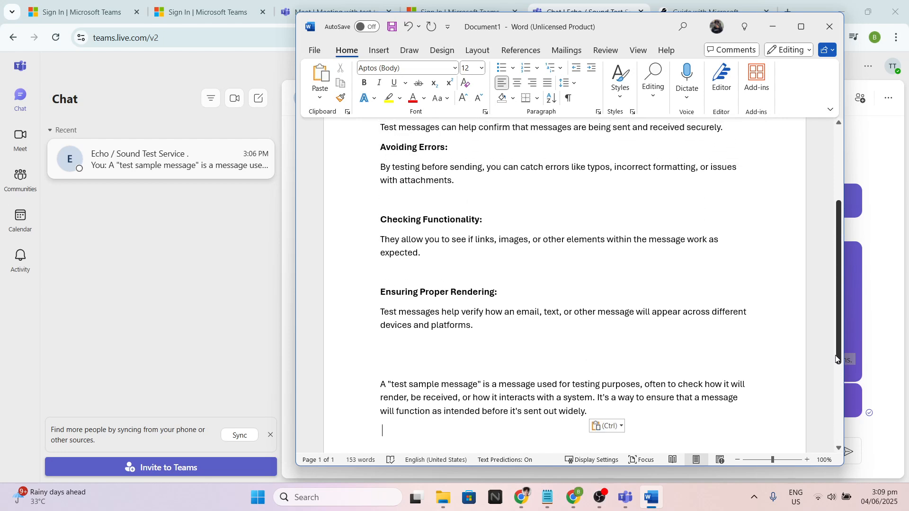
{"action": "scroll", "scroll_direction": "down", "scroll_amount": 3}
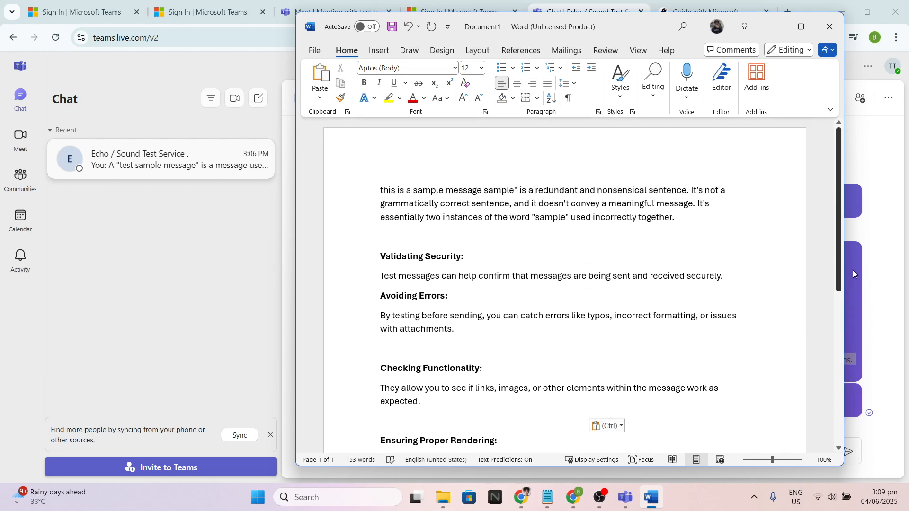
{"action": "scroll", "scroll_direction": "down", "scroll_amount": 3}
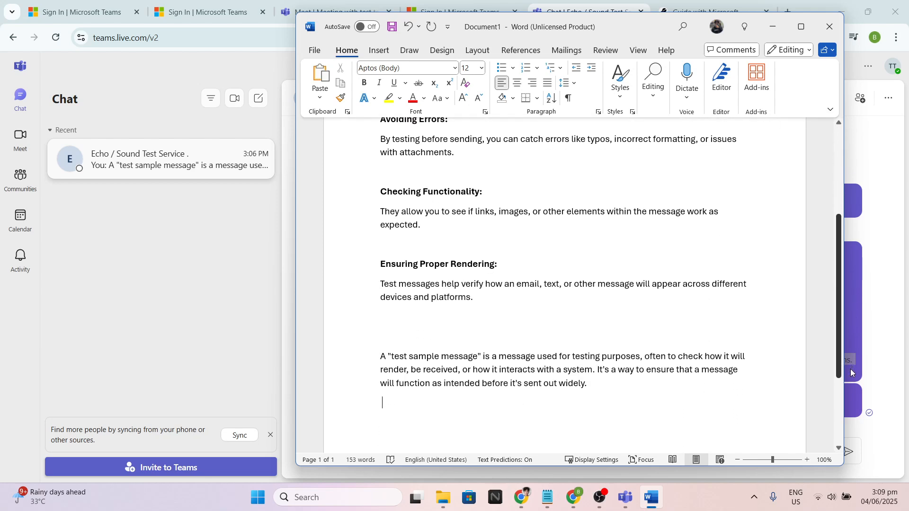
{"action": "key", "text": "ctrl+v"}
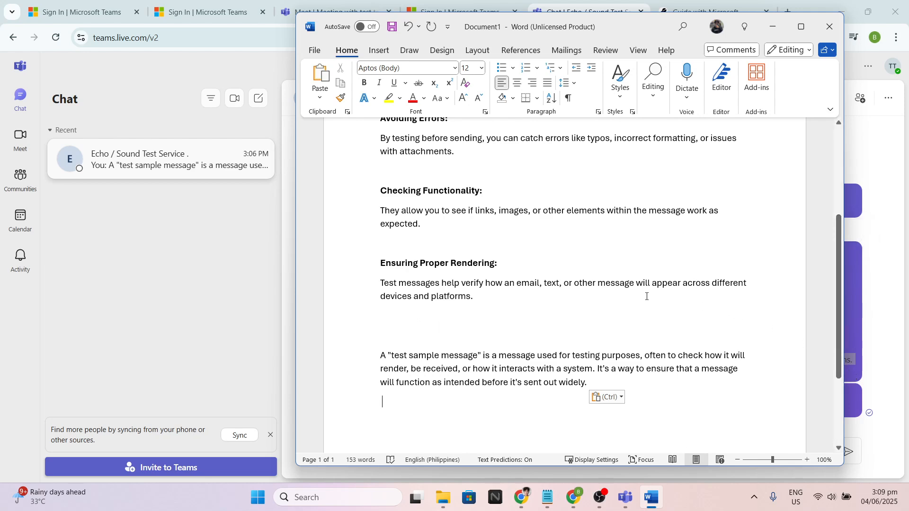
{"action": "mouse_move", "coordinate": [657, 253]}
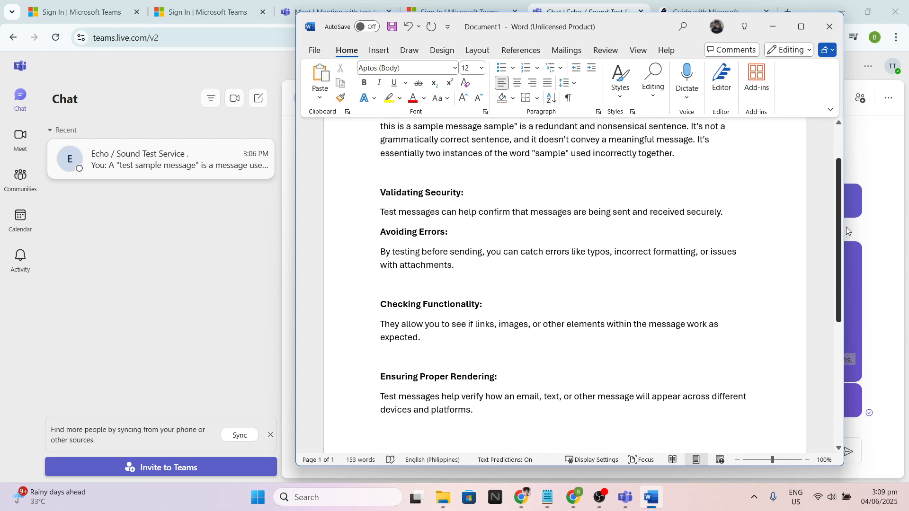
{"action": "scroll", "scroll_direction": "down", "scroll_amount": 3}
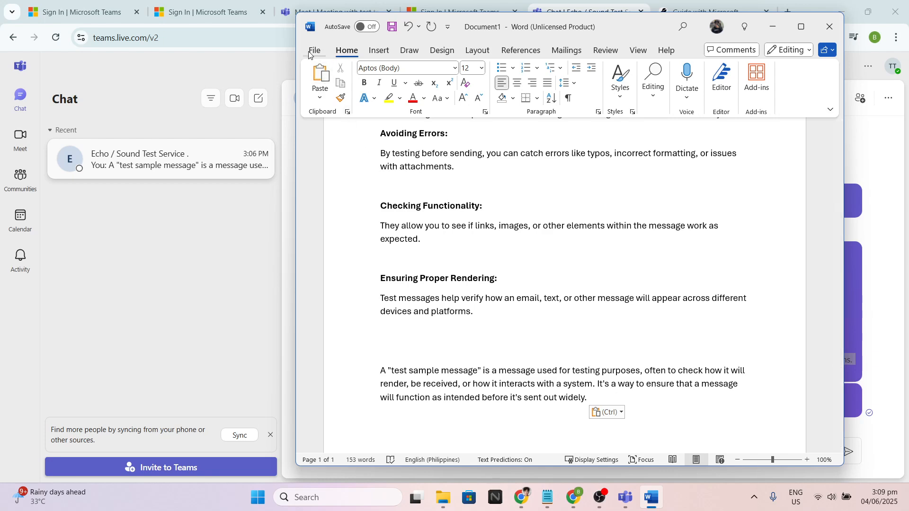
- Preview the one-page transcript in Print view with Microsoft Print to PDF as printer
{"action": "left_click", "coordinate": [314, 51]}
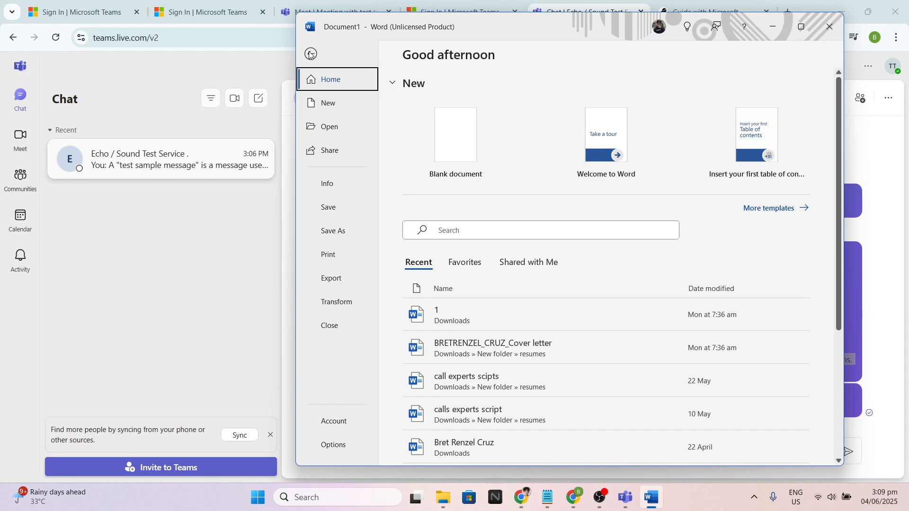
{"action": "mouse_move", "coordinate": [356, 239]}
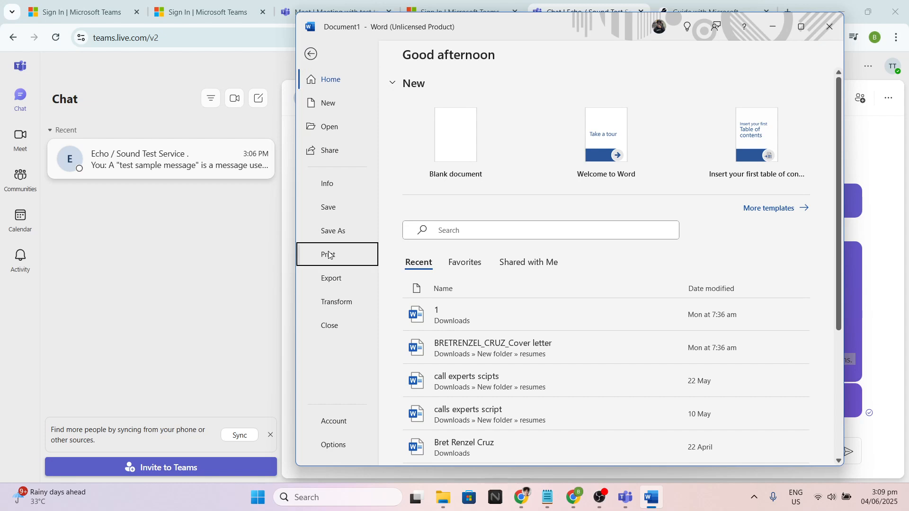
{"action": "left_click", "coordinate": [328, 253]}
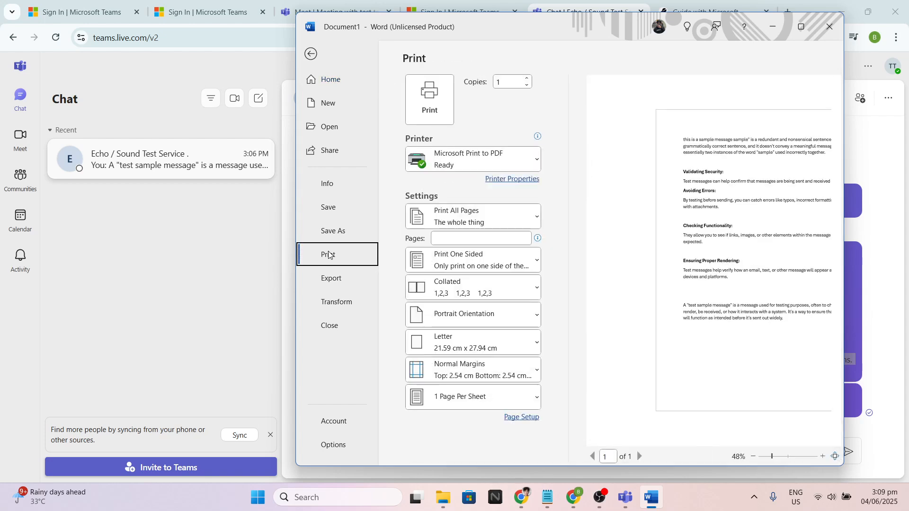